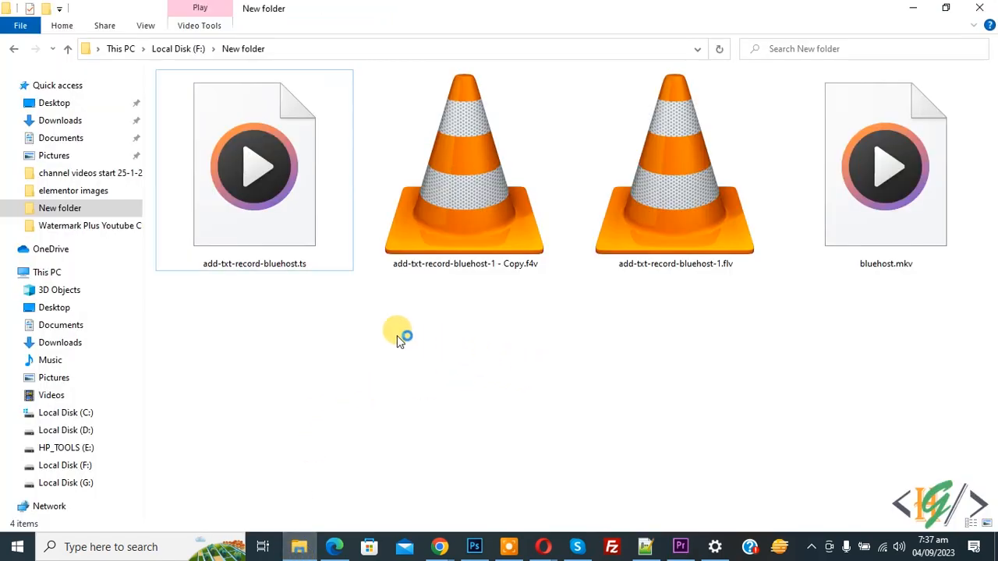
mouse_move(520, 272)
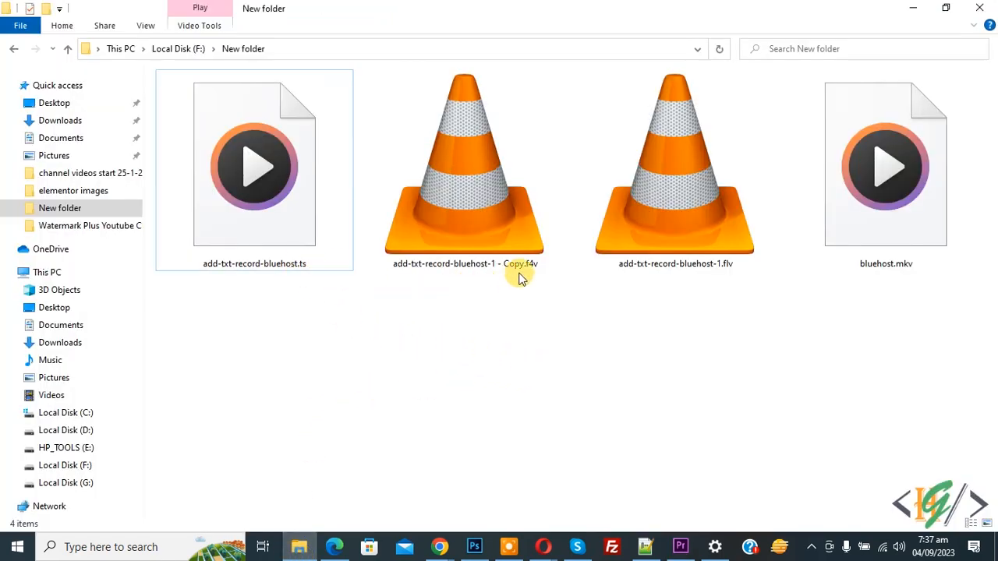
- Select bluehost.mkv among the video files and try dragging it into Premiere Pro
left_click(675, 164)
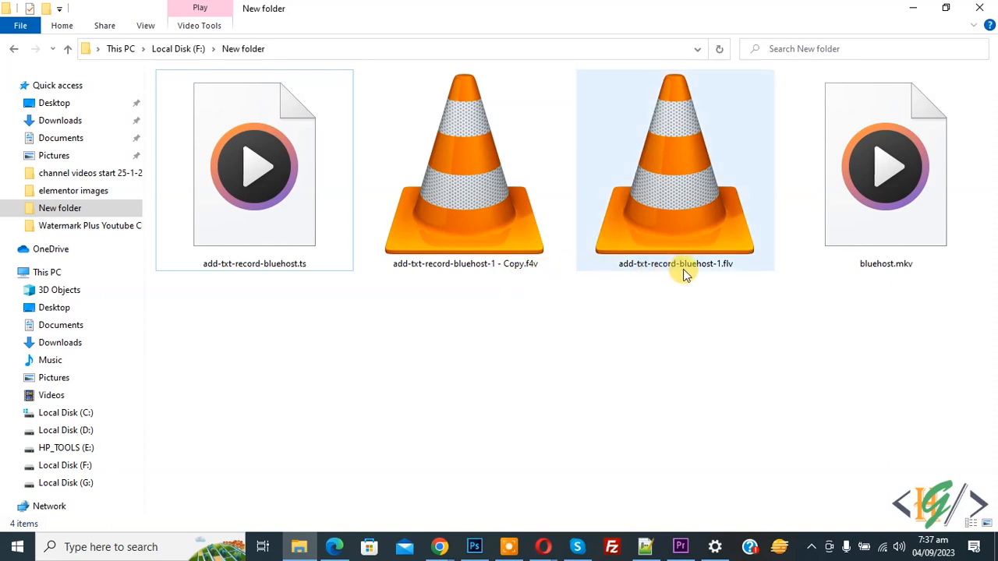
left_click(885, 163)
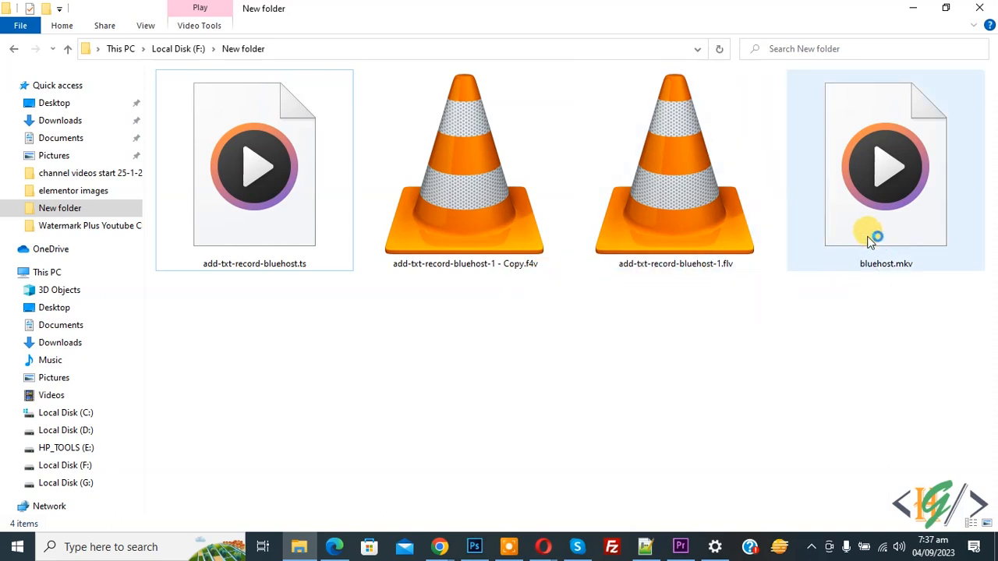
left_click_drag(885, 164, 777, 291)
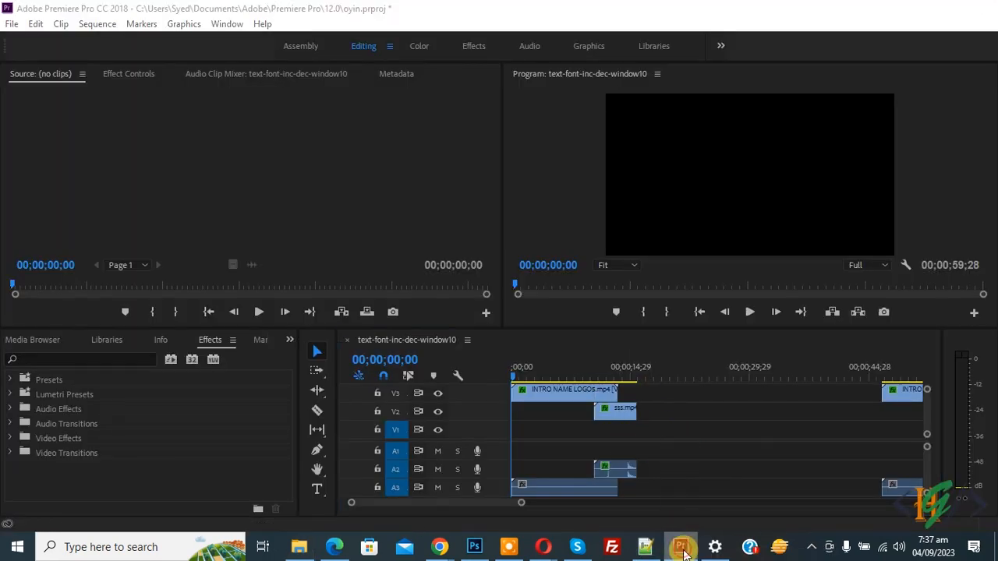
- Return to the File Explorer folder of video files from Premiere Pro
left_click(298, 547)
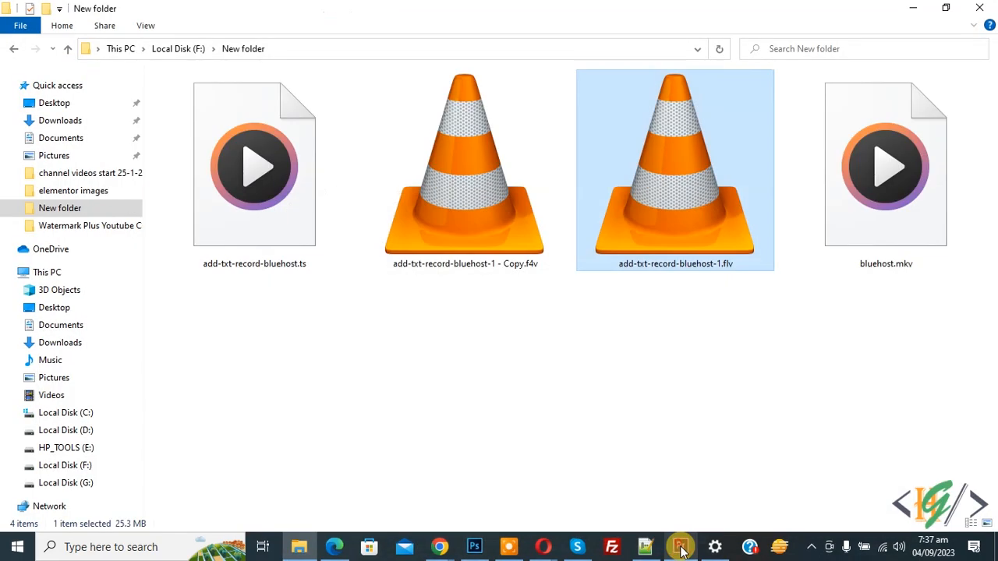
left_click(465, 164)
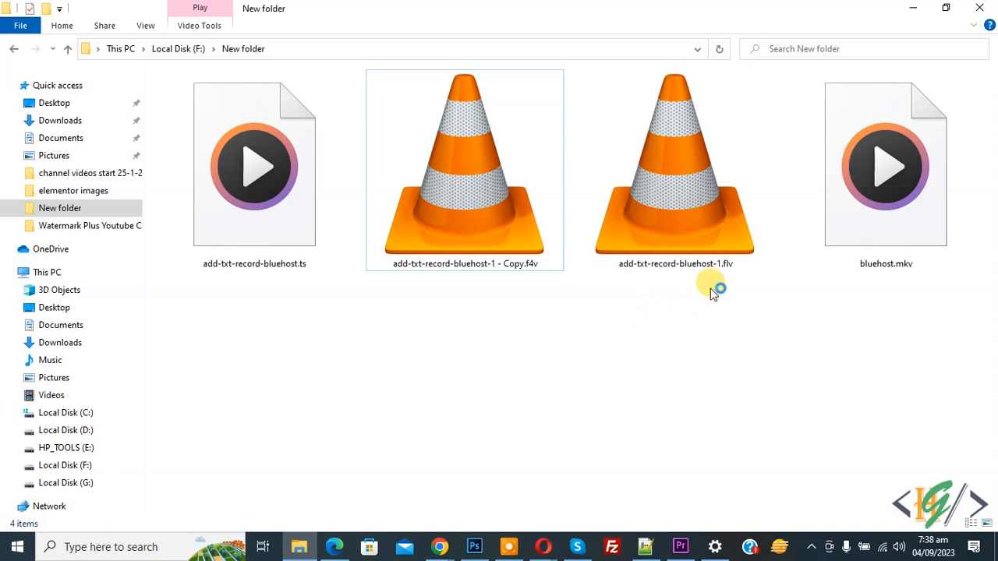
mouse_move(921, 281)
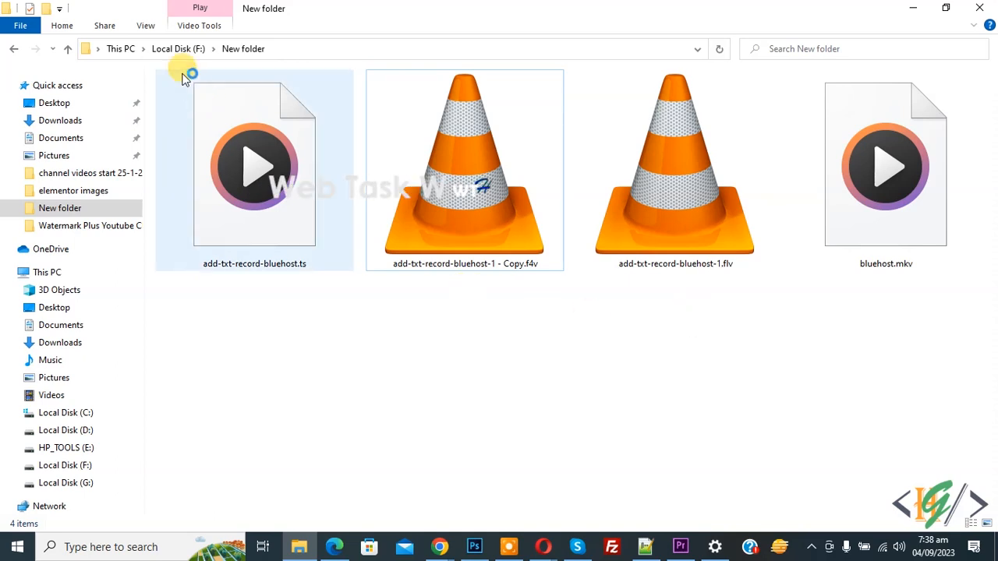
left_click(145, 26)
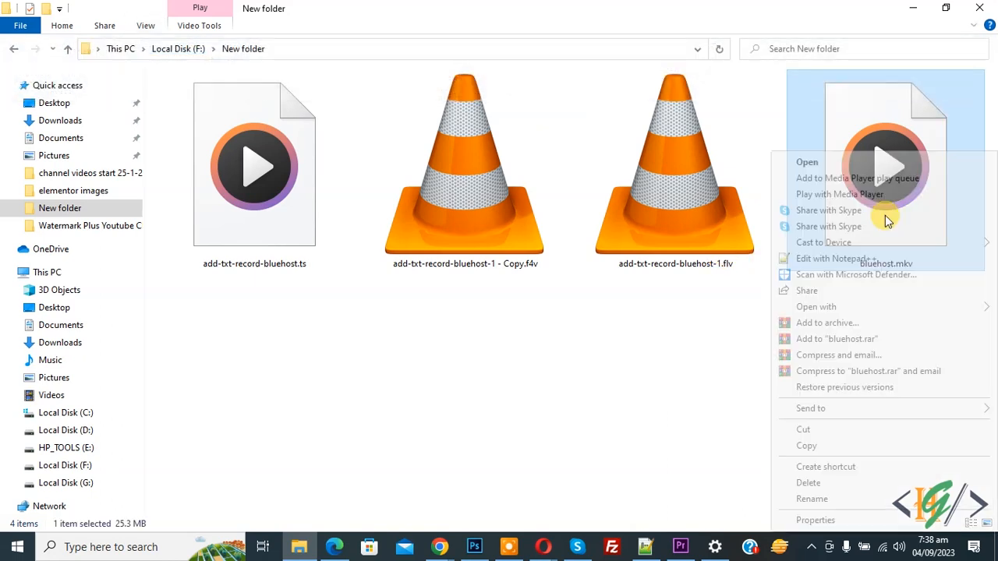
- Rename bluehost.mkv to bluehost.mp4 and confirm the extension-change warning
left_click(812, 499)
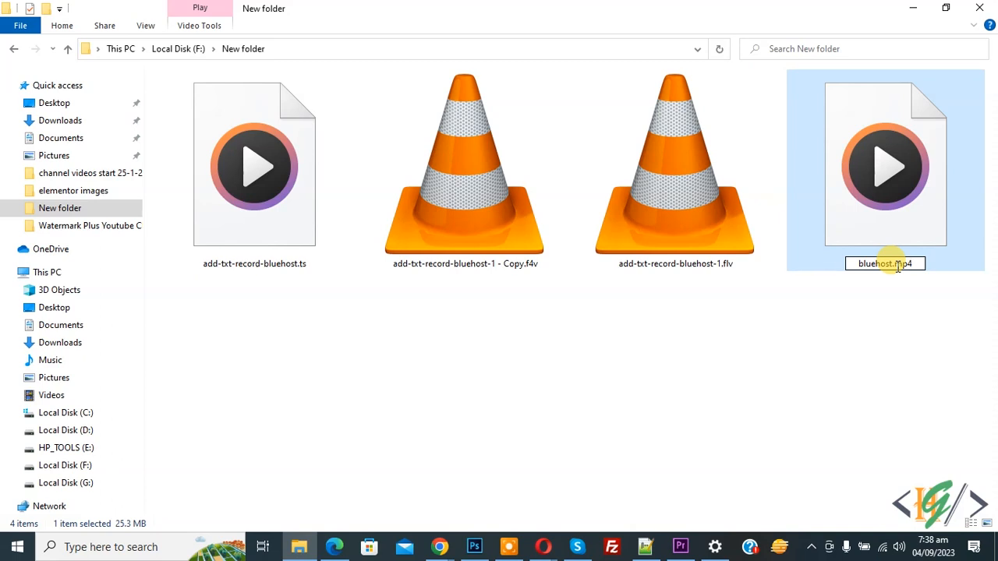
key("enter")
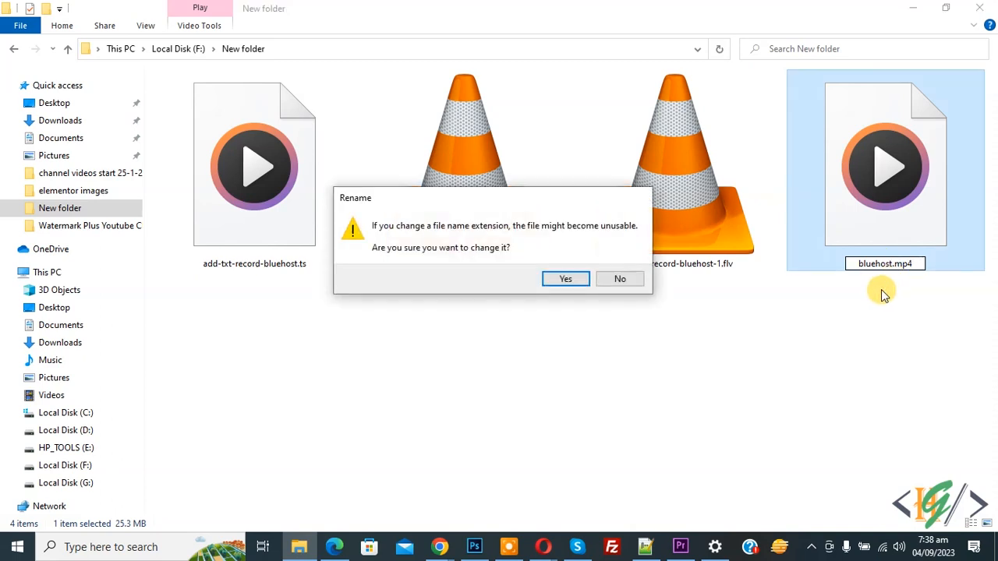
left_click(565, 279)
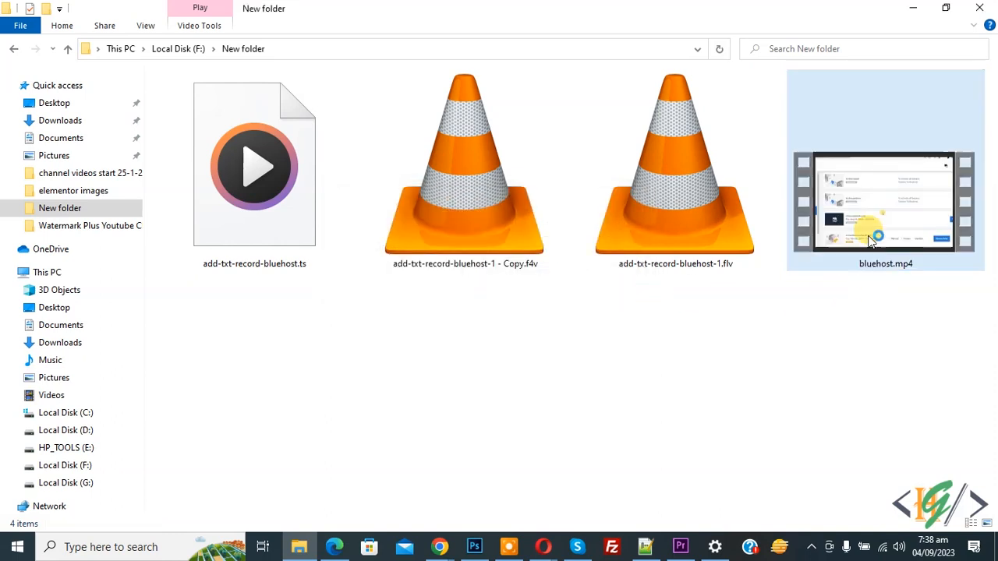
mouse_move(880, 209)
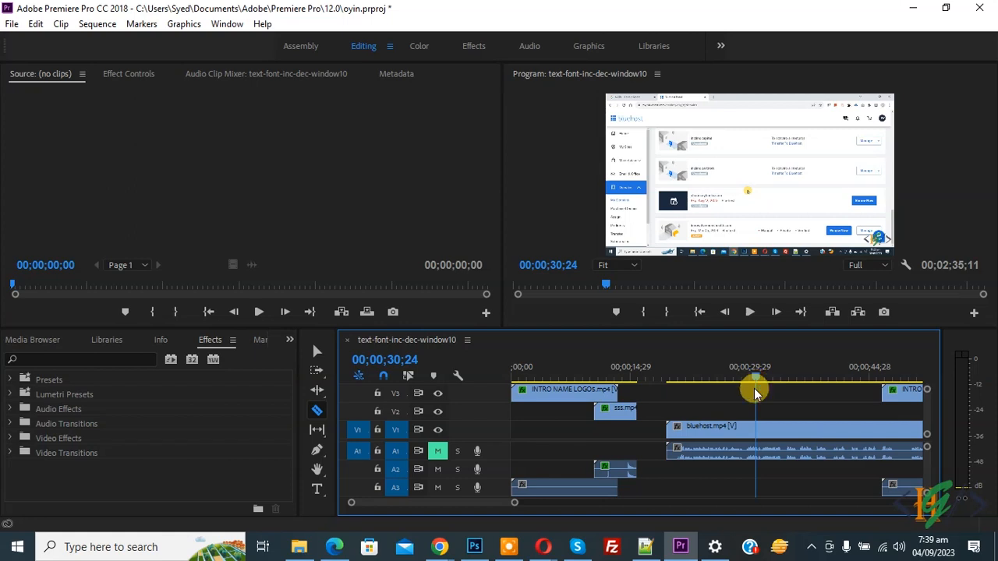
- Scrub the playhead through the bluehost.mp4 clip around 30 seconds in the program monitor
left_click_drag(756, 387, 787, 388)
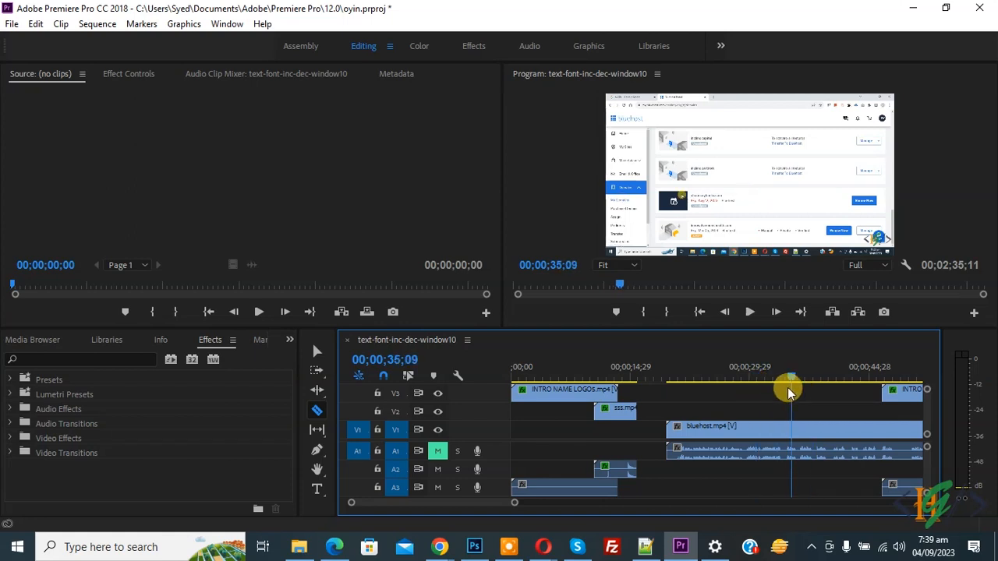
left_click_drag(788, 390, 806, 390)
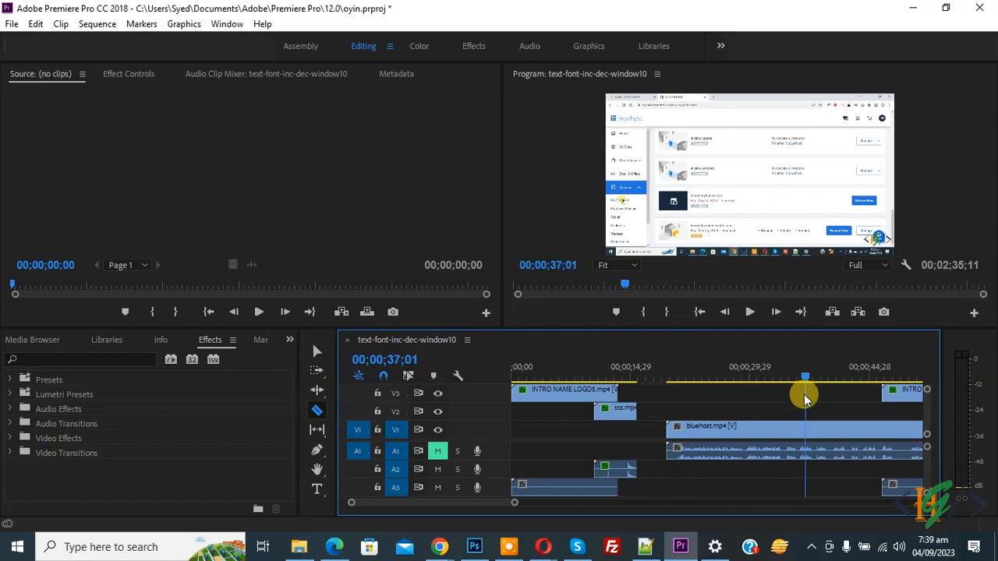